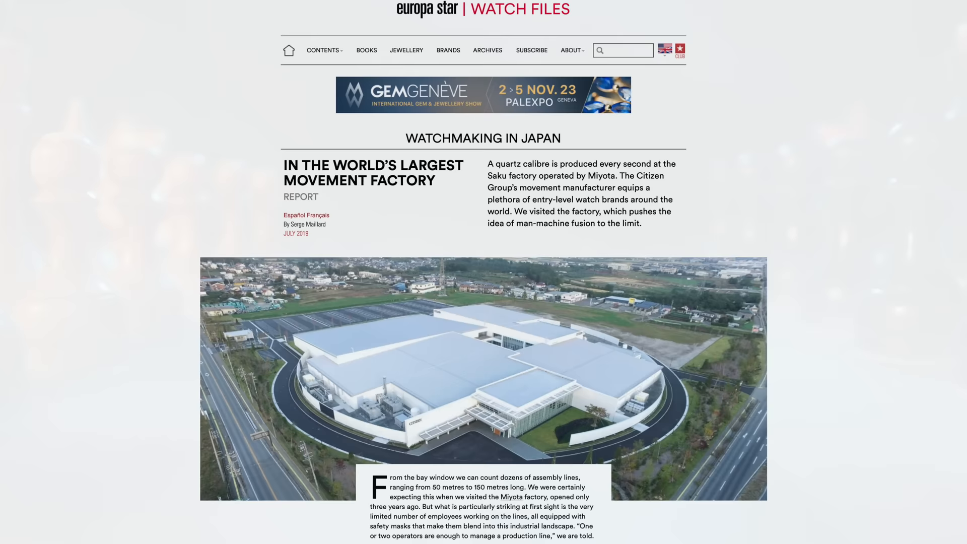
scroll(down, 3)
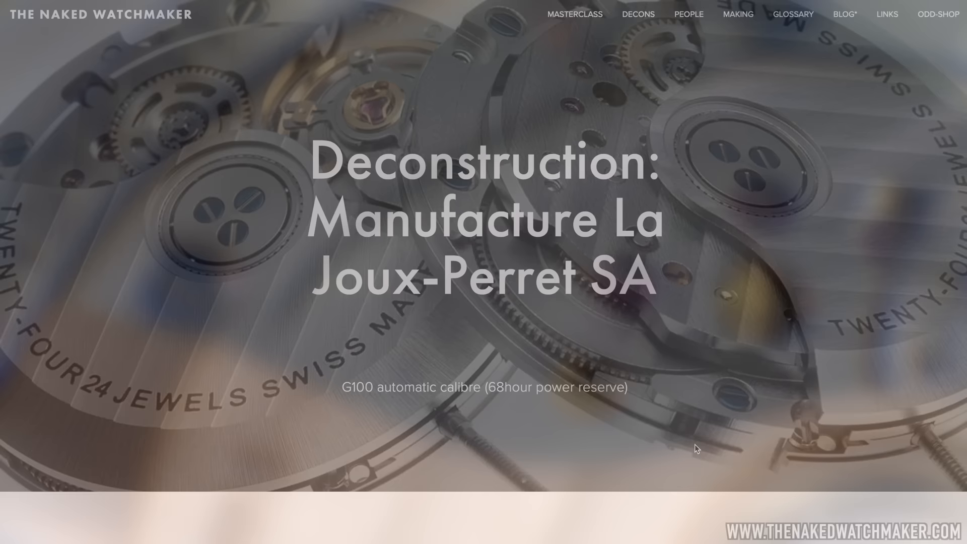
scroll(down, 3)
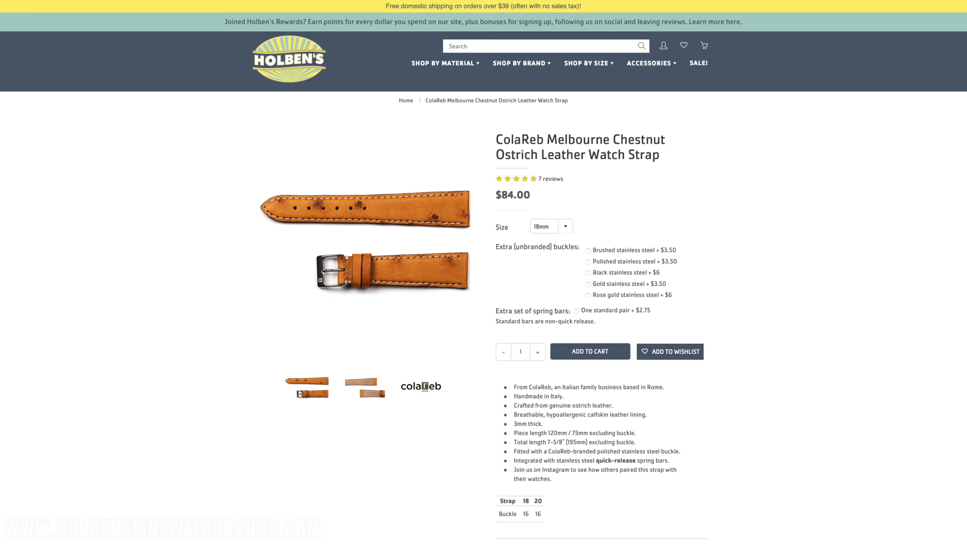
scroll(down, 3)
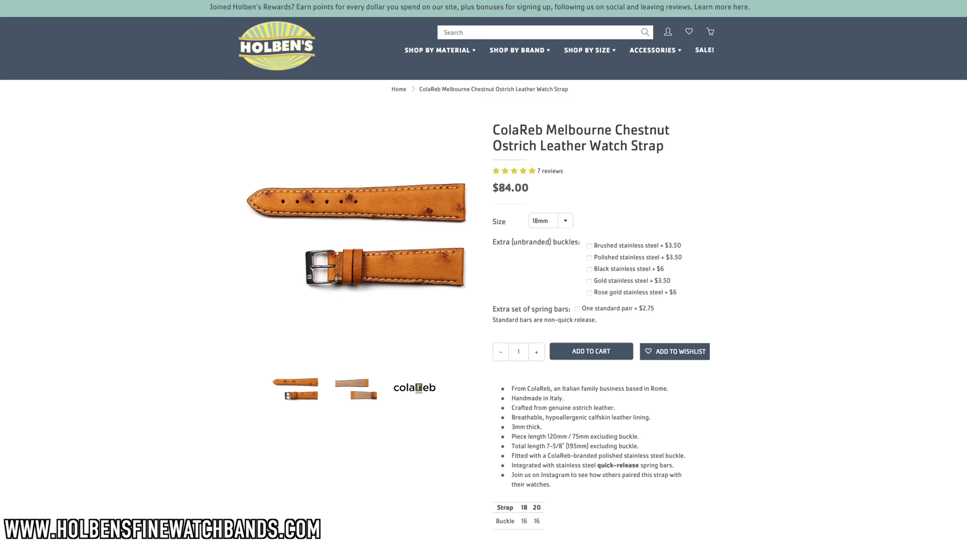